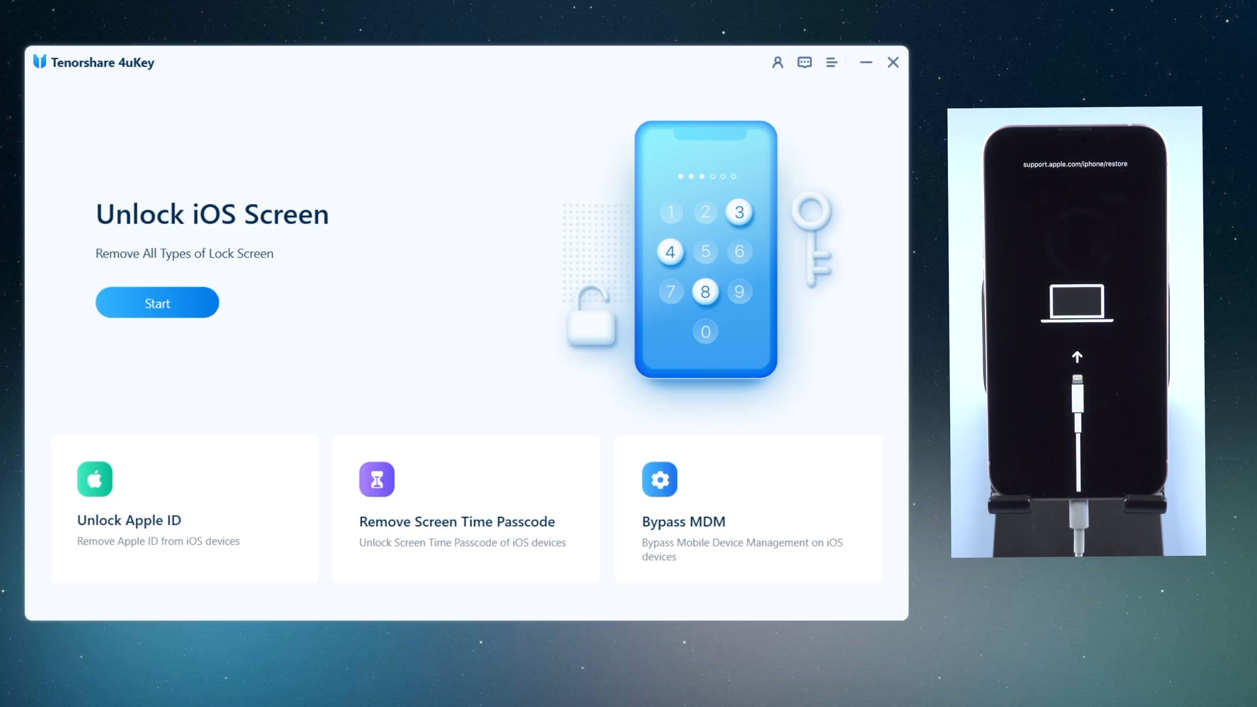
mouse_move(297, 390)
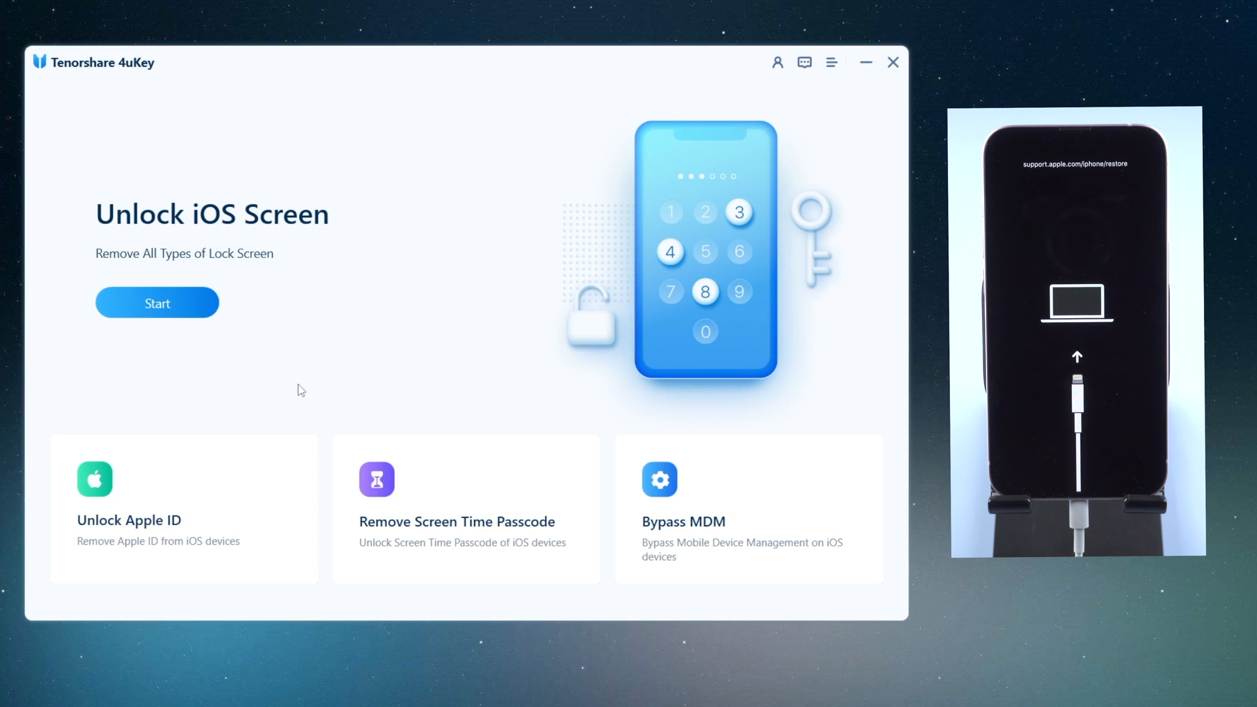
Start the Unlock iOS Screen process for the connected iPhone 13.
click(157, 303)
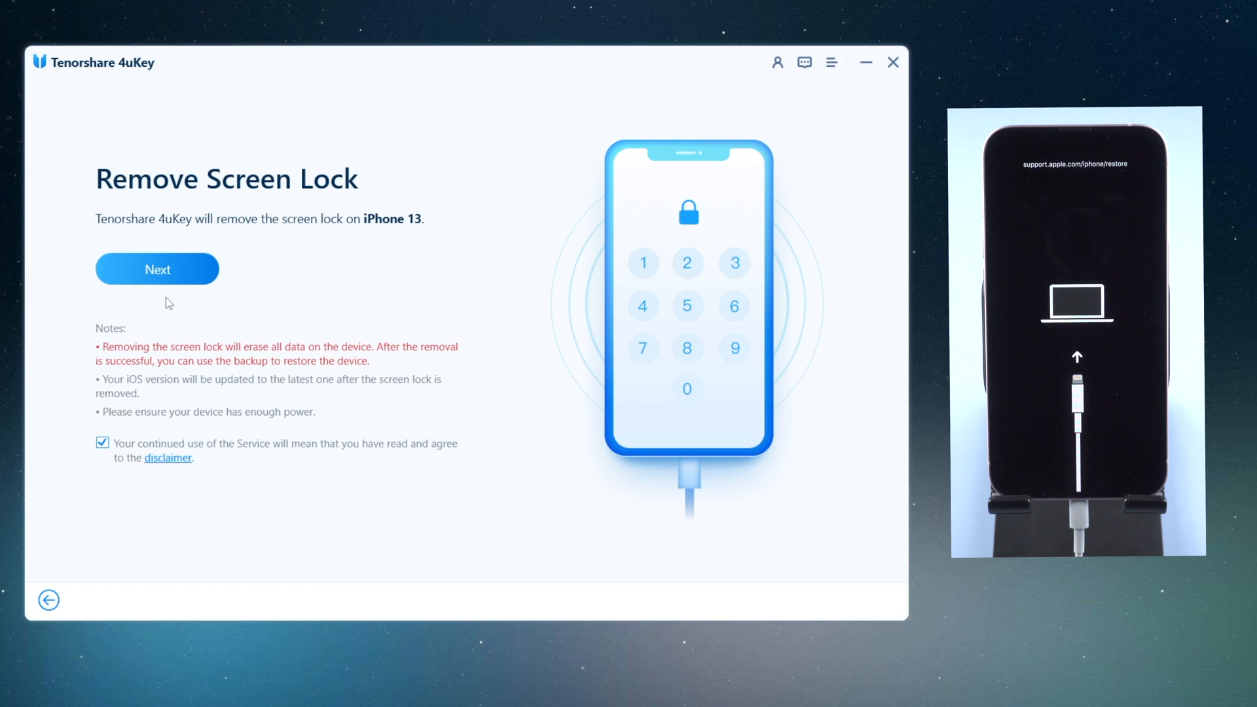
Download the iOS 15.2.1 firmware for the iPhone 13 and start screen lock removal.
click(157, 268)
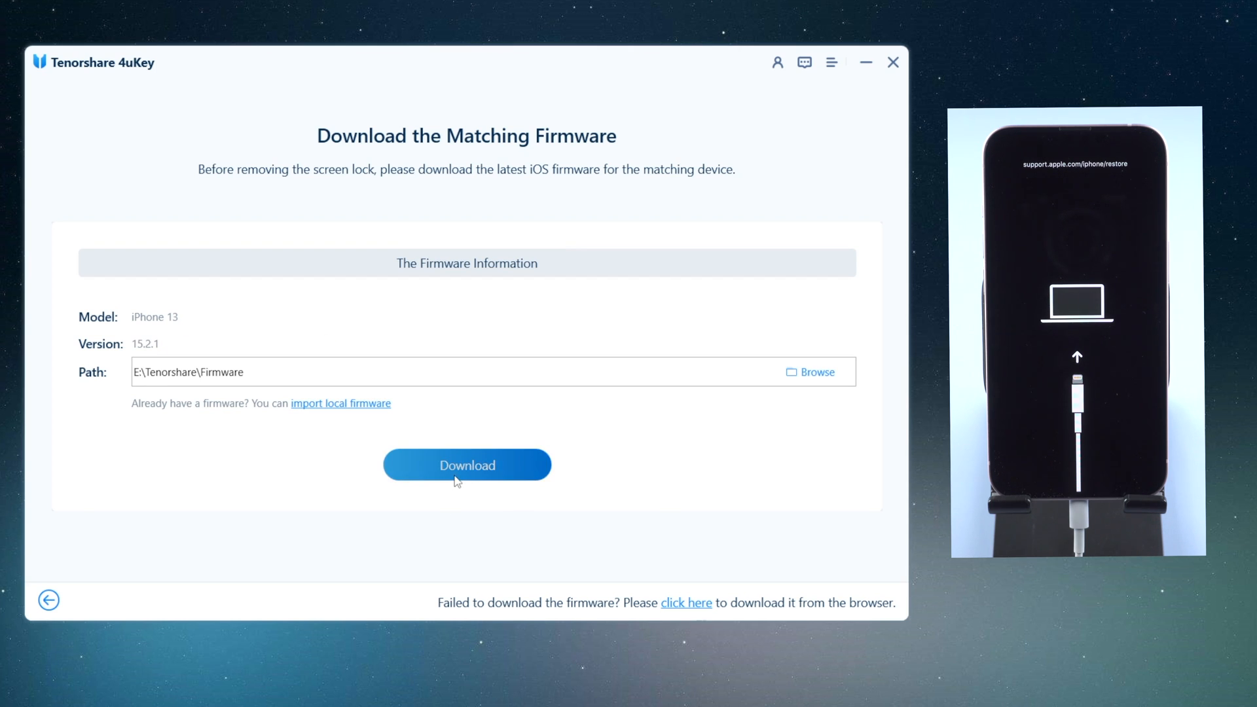
click(467, 465)
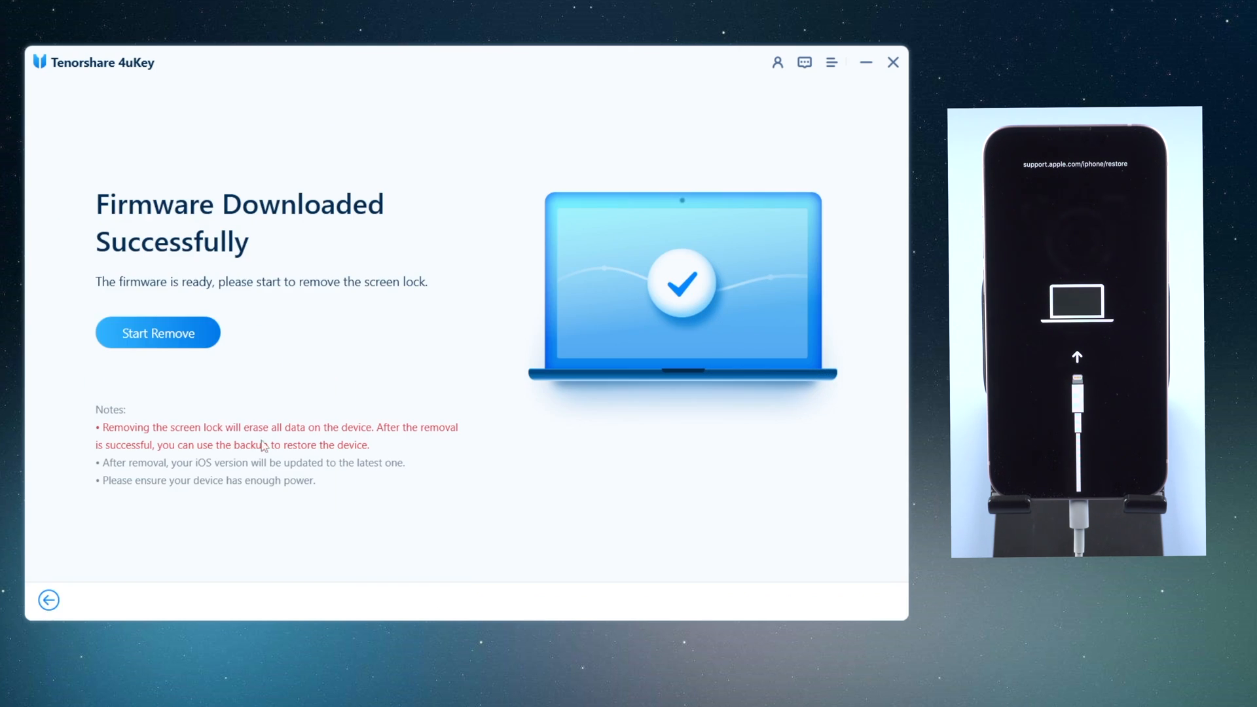
click(157, 333)
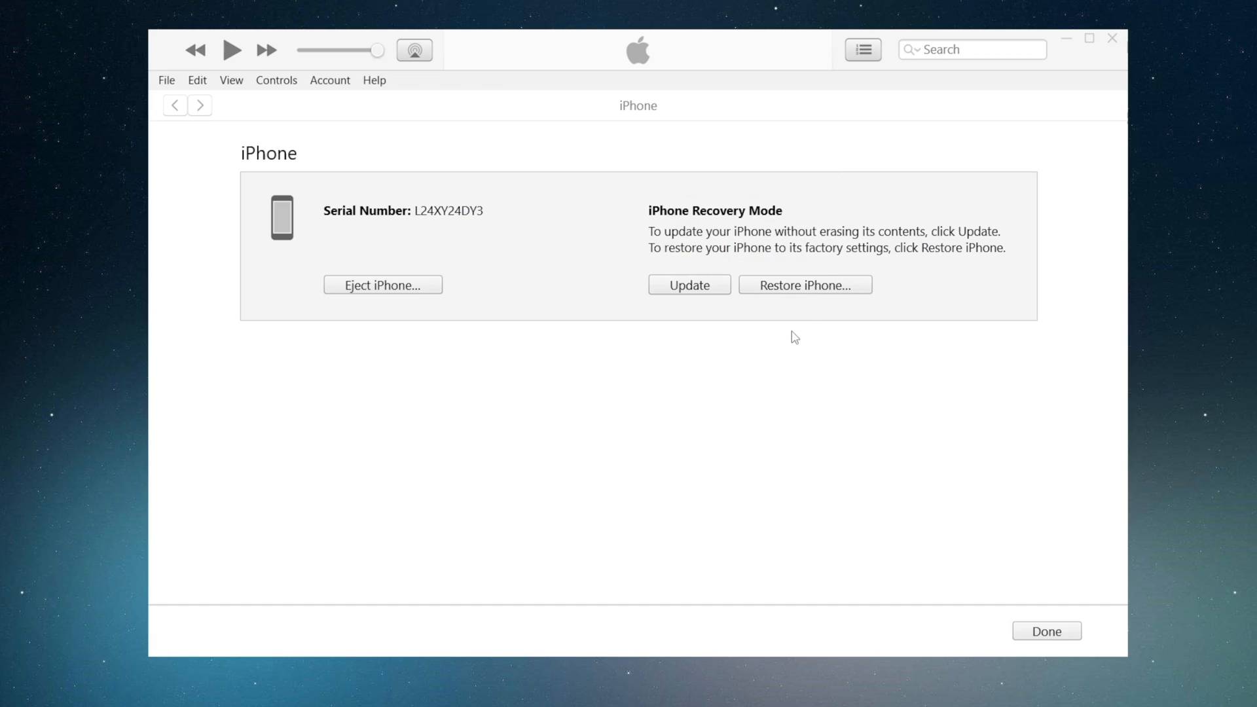
Restore the recovery-mode iPhone and update it to the latest iOS software.
click(688, 285)
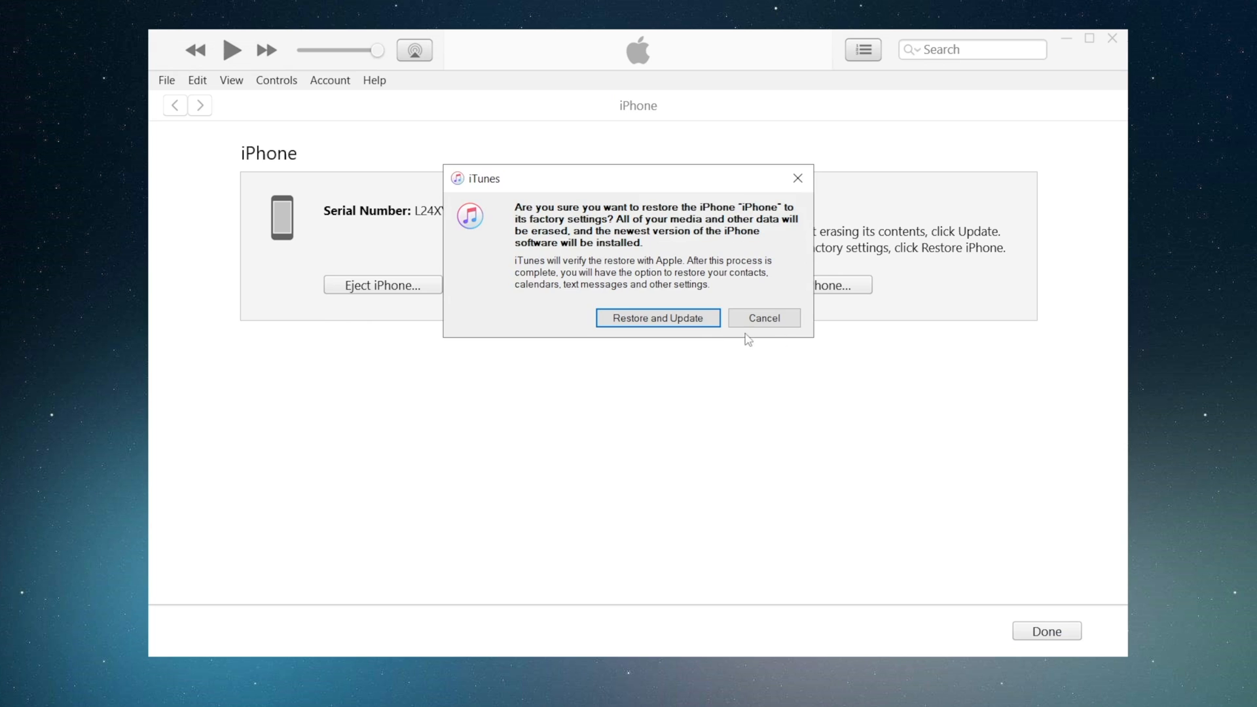
click(657, 317)
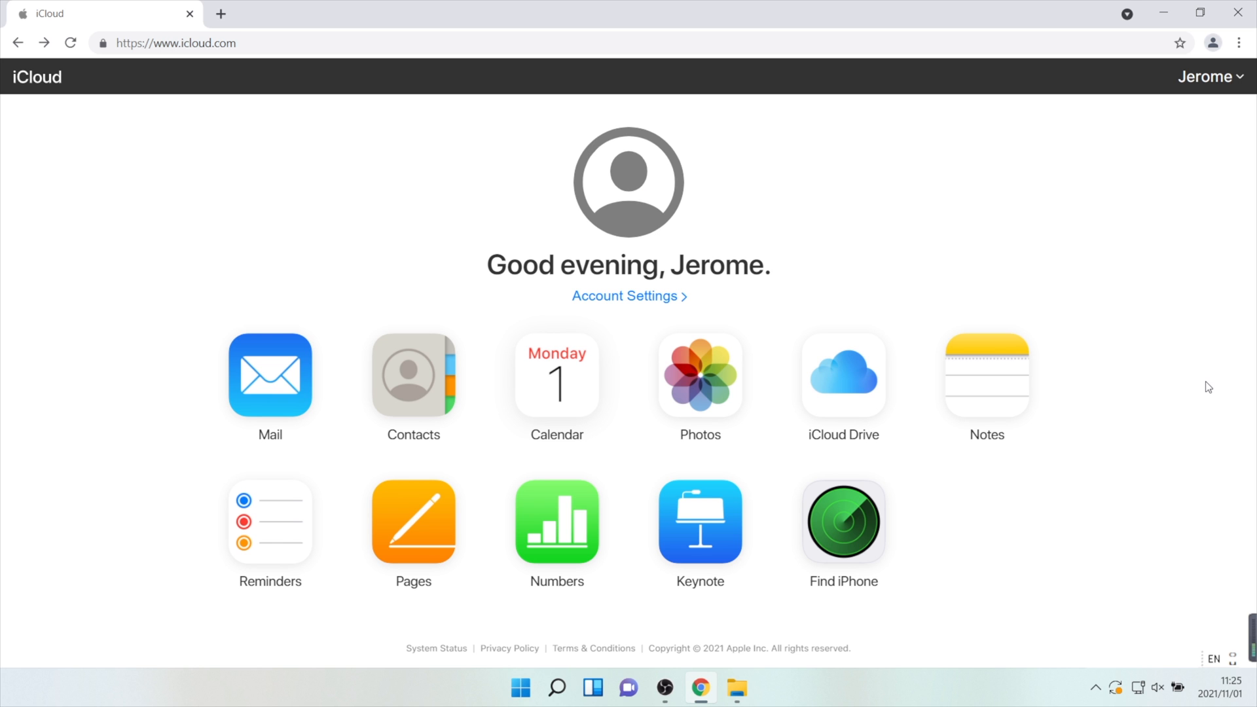
mouse_move(963, 528)
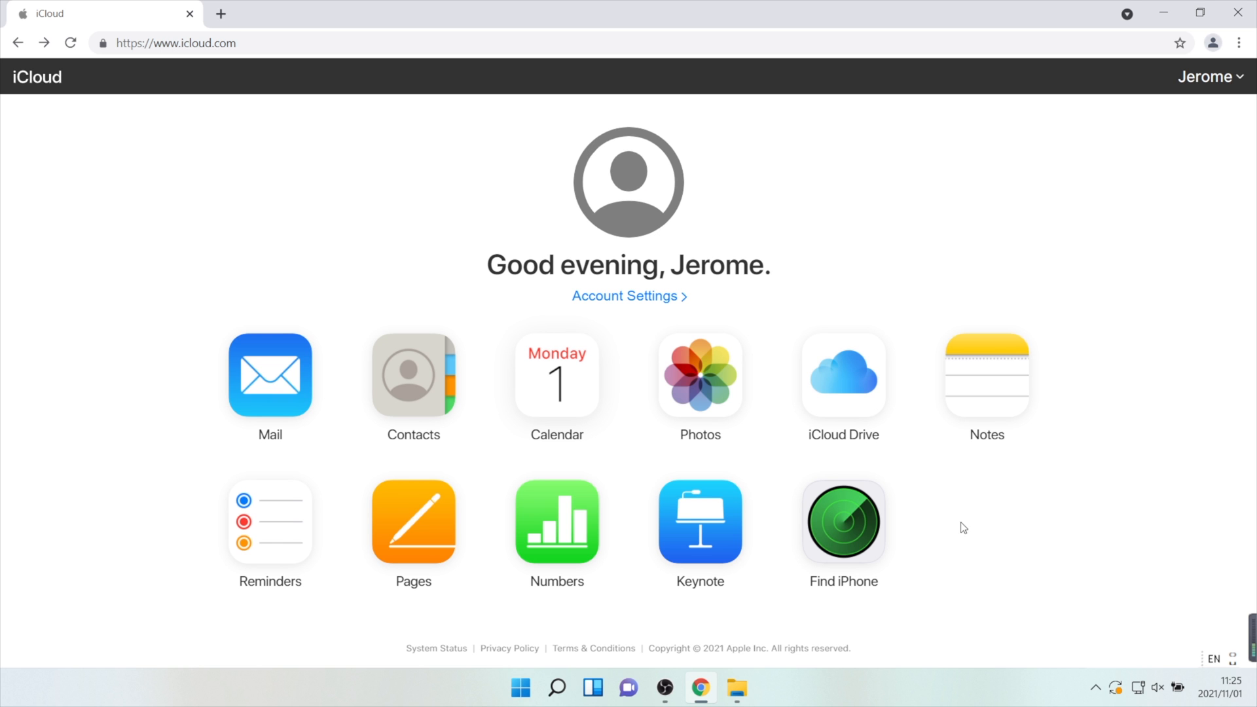
Open Find iPhone on icloud.com and show the All Devices list.
click(842, 522)
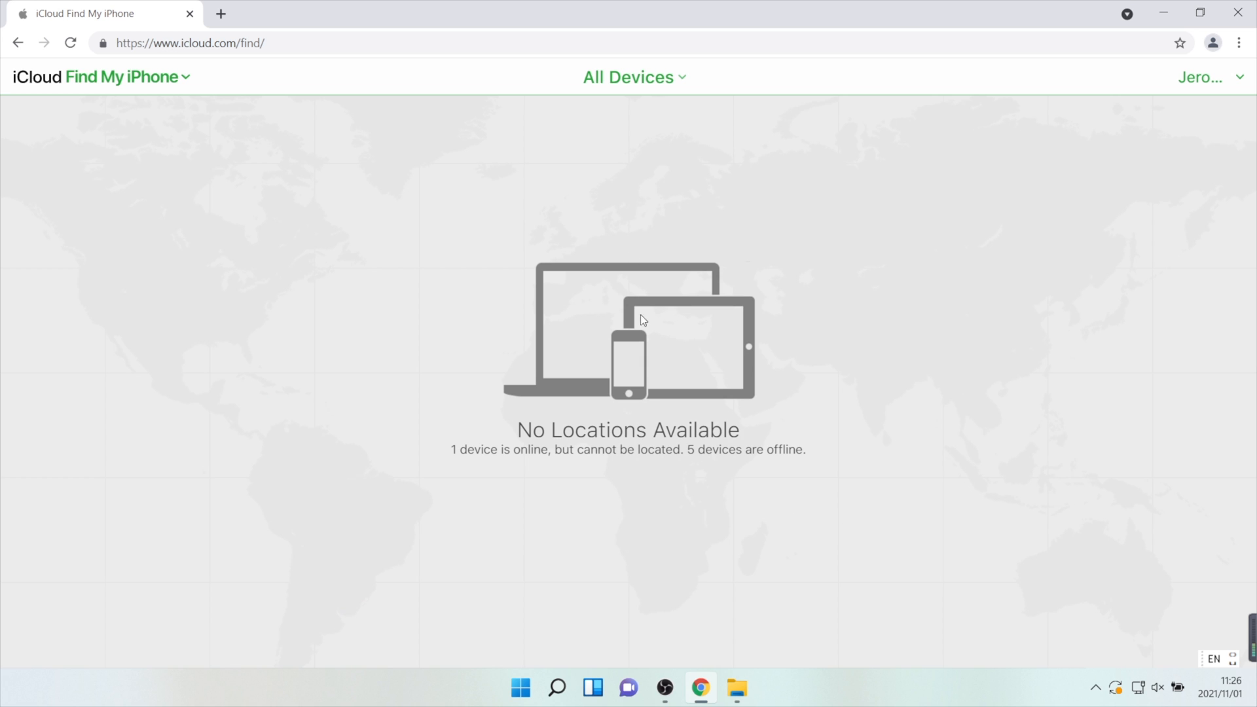
click(633, 77)
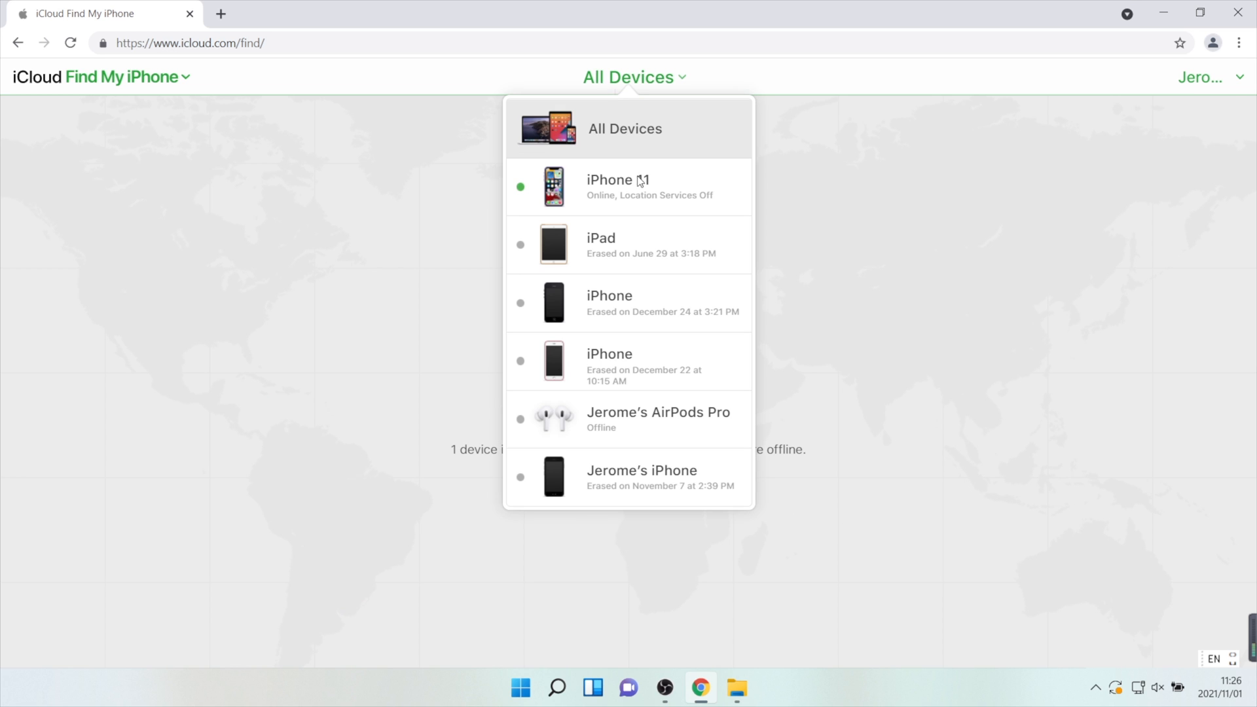
Erase the iPhone 11, skipping the optional phone number and message.
click(618, 186)
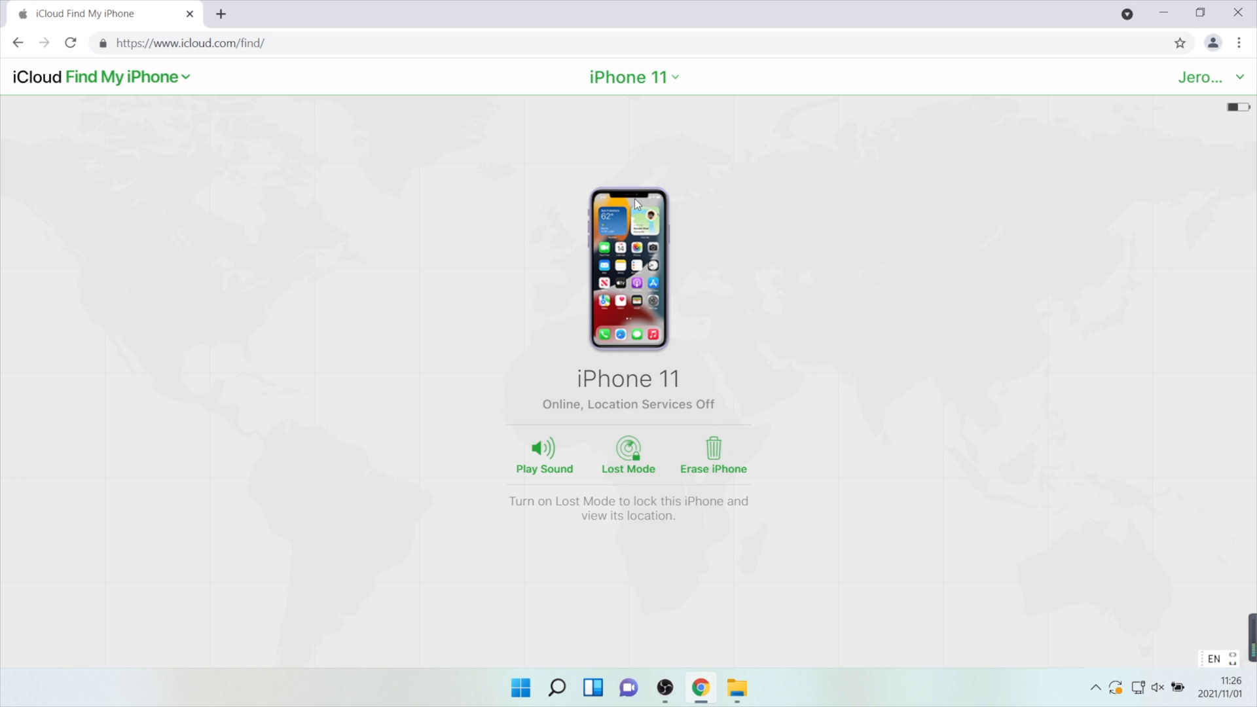
mouse_move(711, 465)
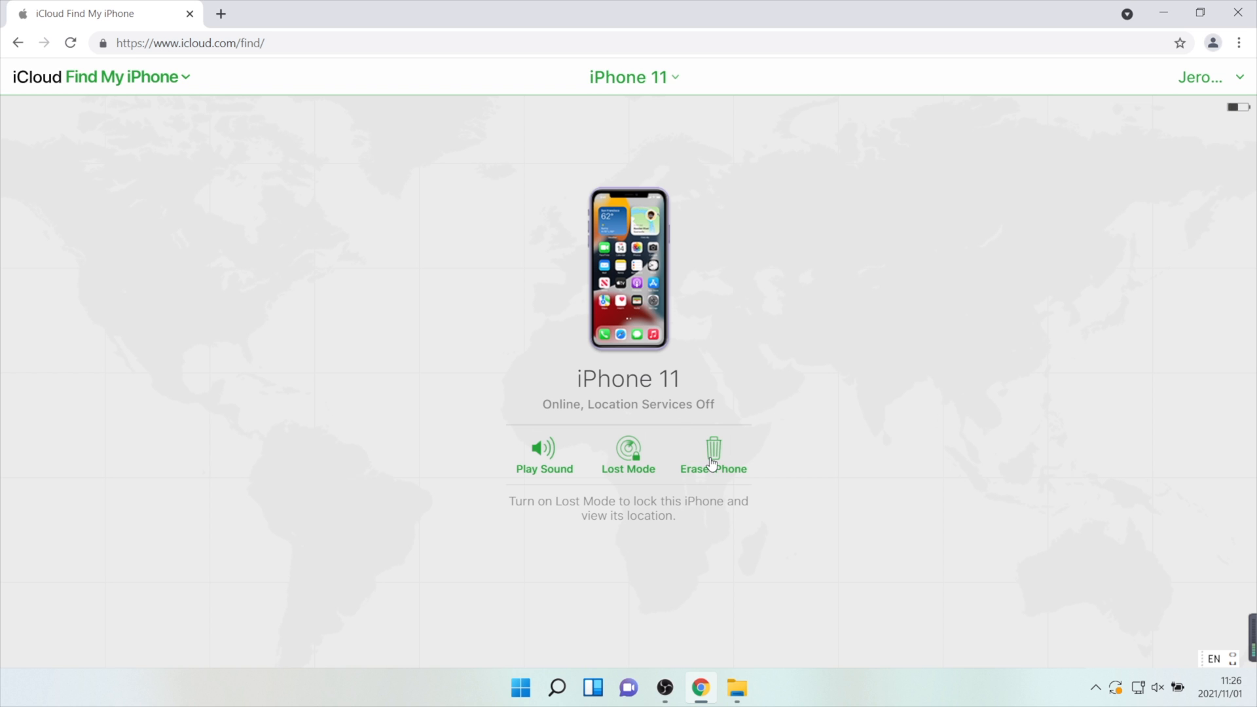
click(713, 453)
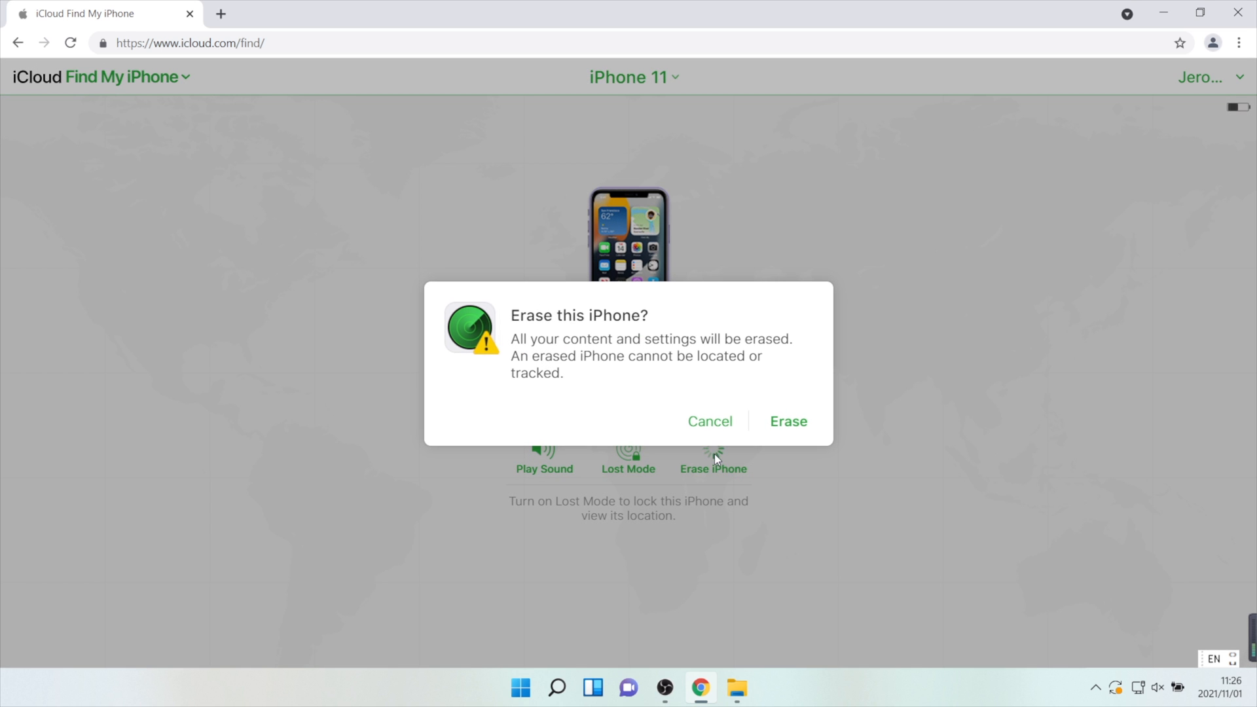
click(788, 421)
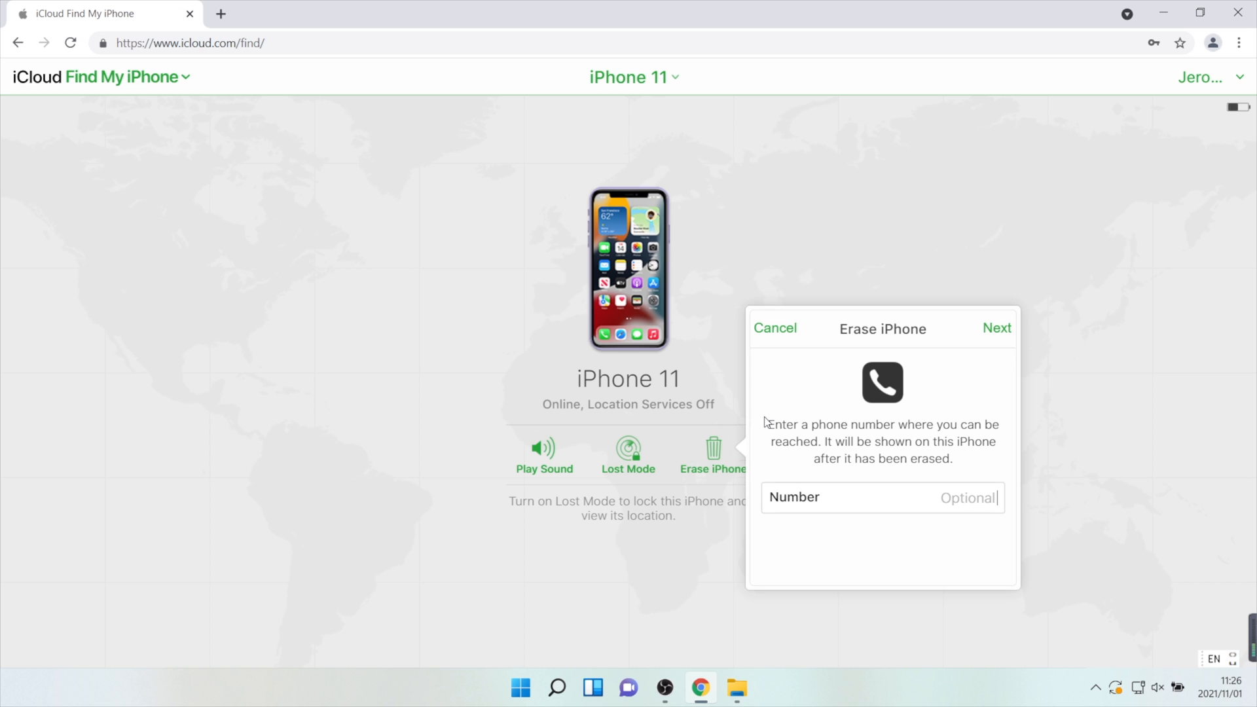
click(997, 328)
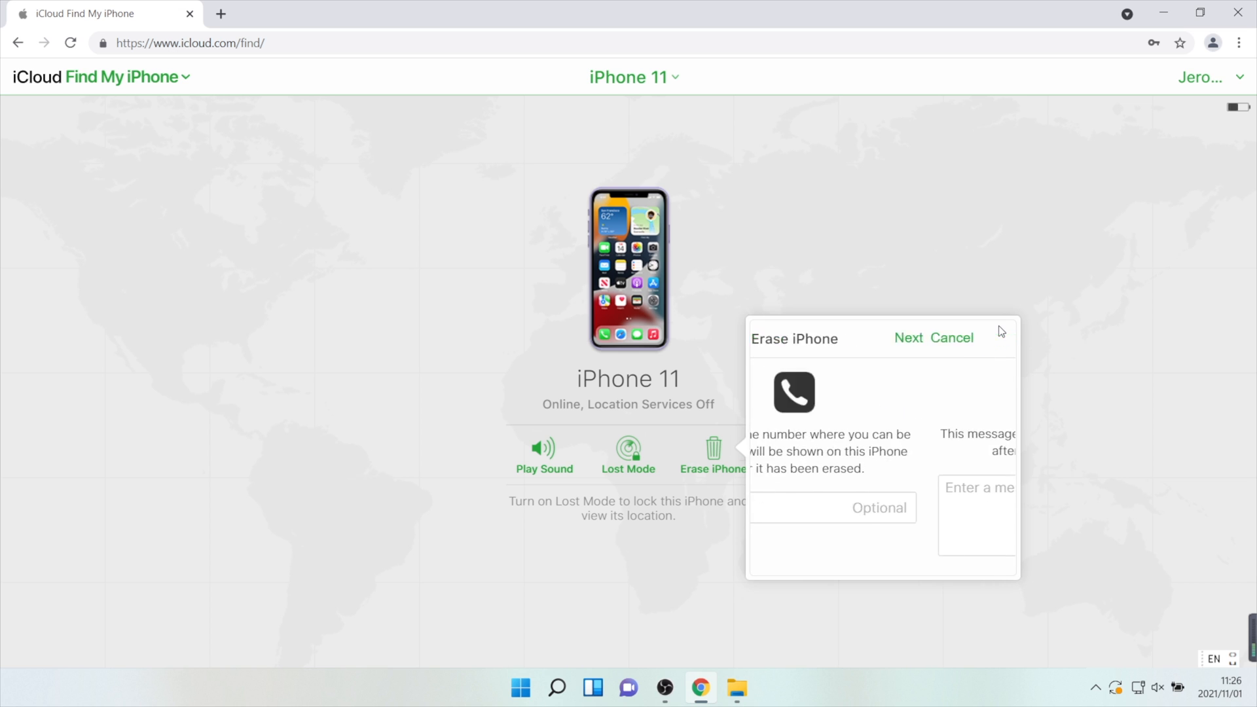
click(954, 337)
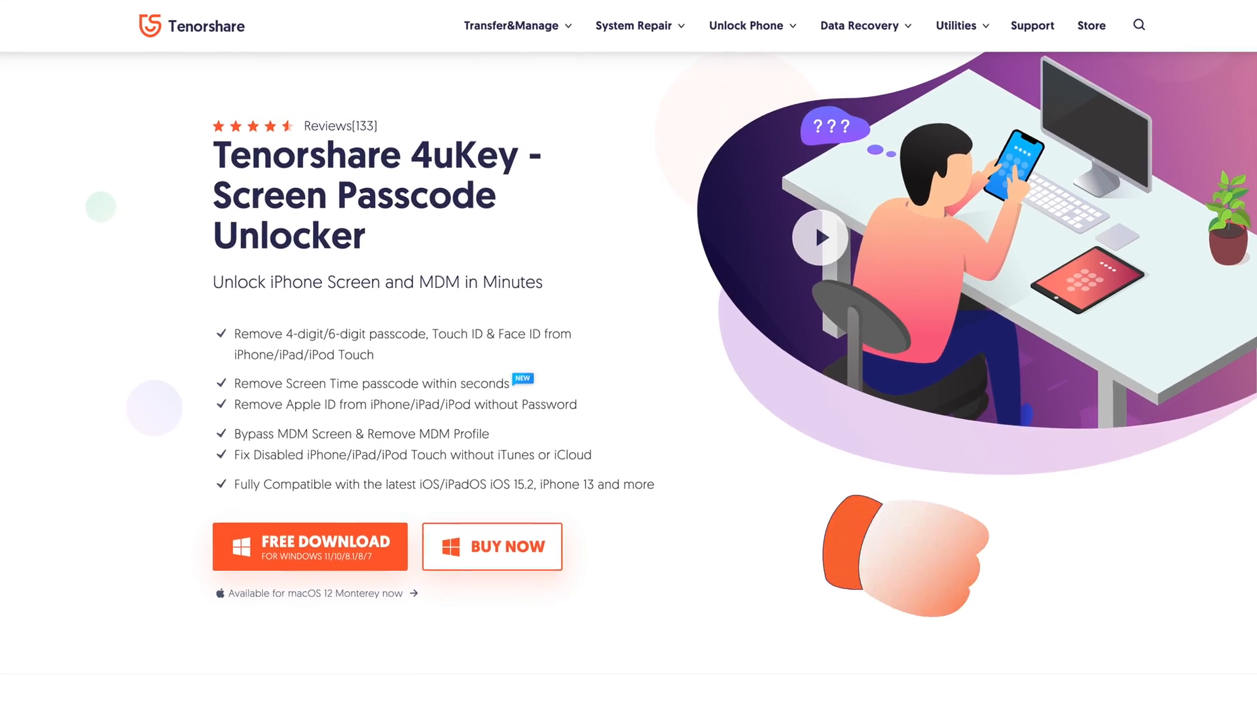
Open the Buy 4uKey page showing 1 Month, 1 Year and Lifetime licenses.
click(492, 546)
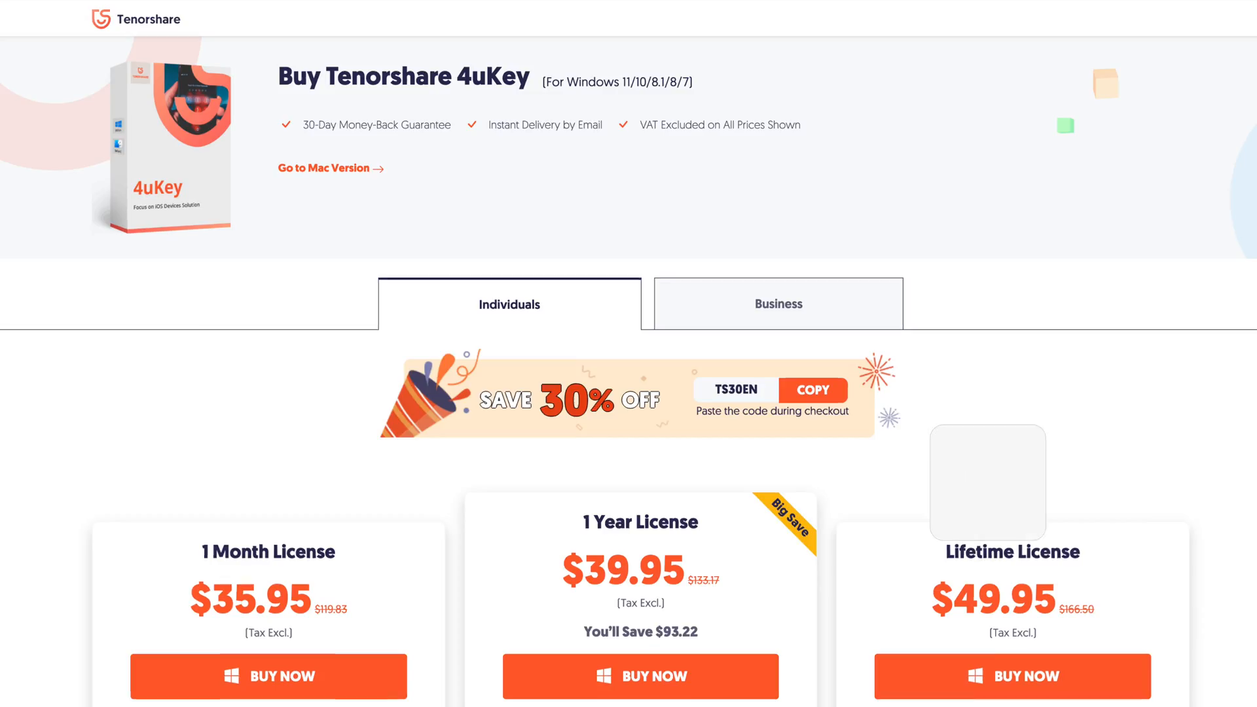